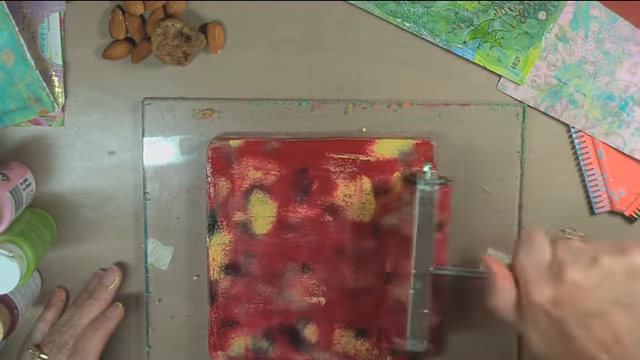
drag(450, 260, 440, 180)
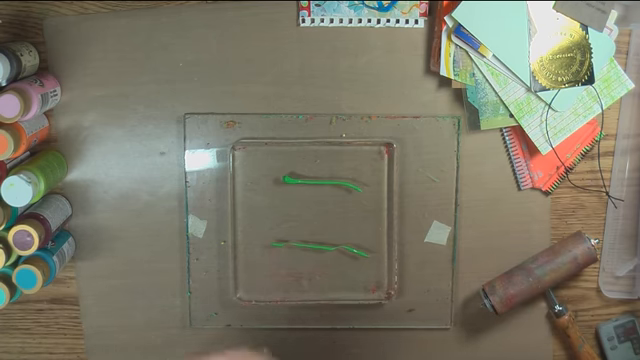
mouse_move(300, 230)
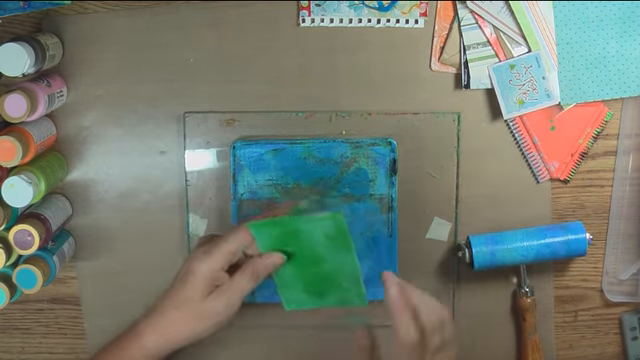
drag(290, 260, 220, 270)
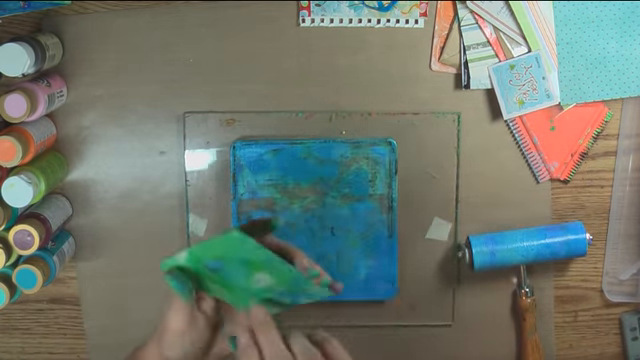